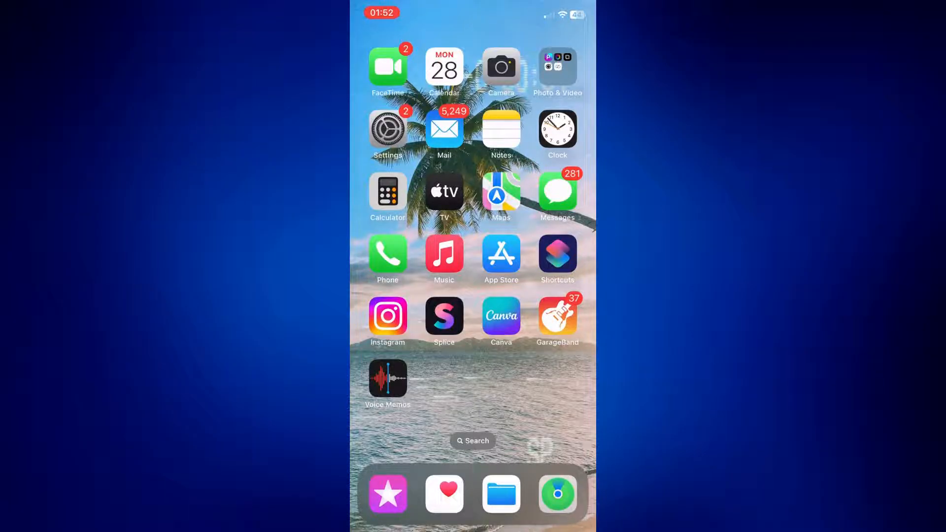
# - In Voice Memos, choose Save to Files for the Cute Ringtone recording
pyautogui.click(387, 378)
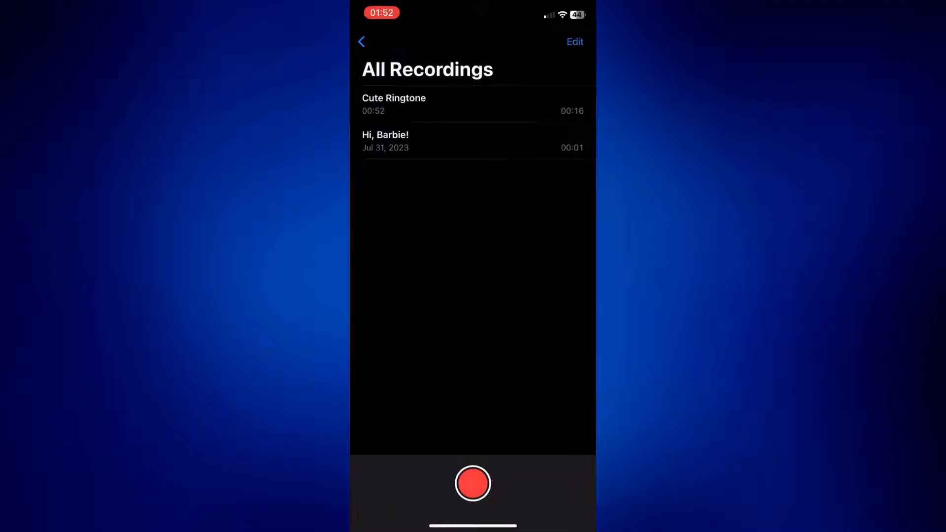
pyautogui.click(394, 104)
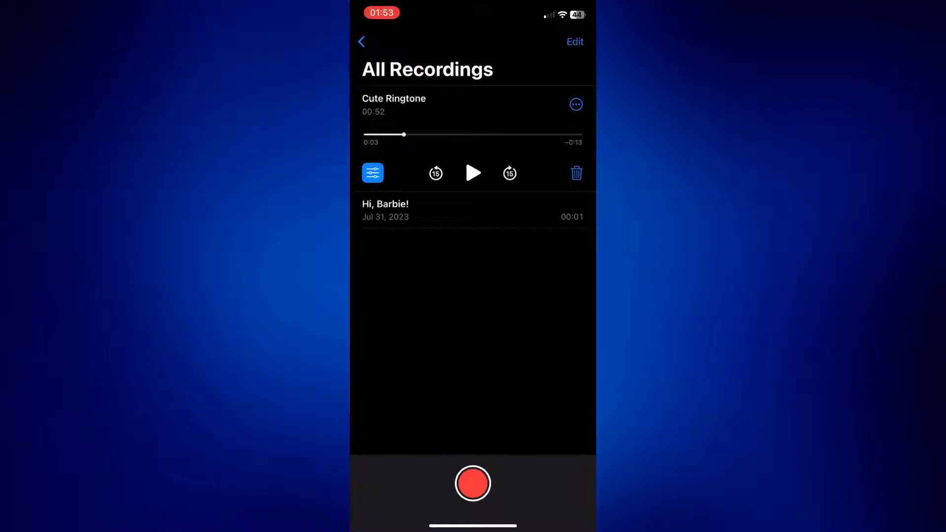
pyautogui.click(576, 104)
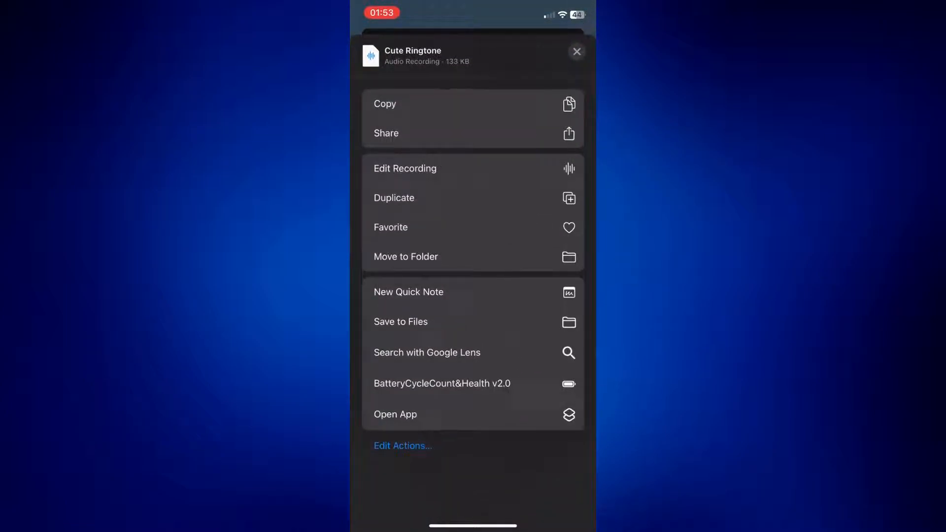
pyautogui.click(400, 322)
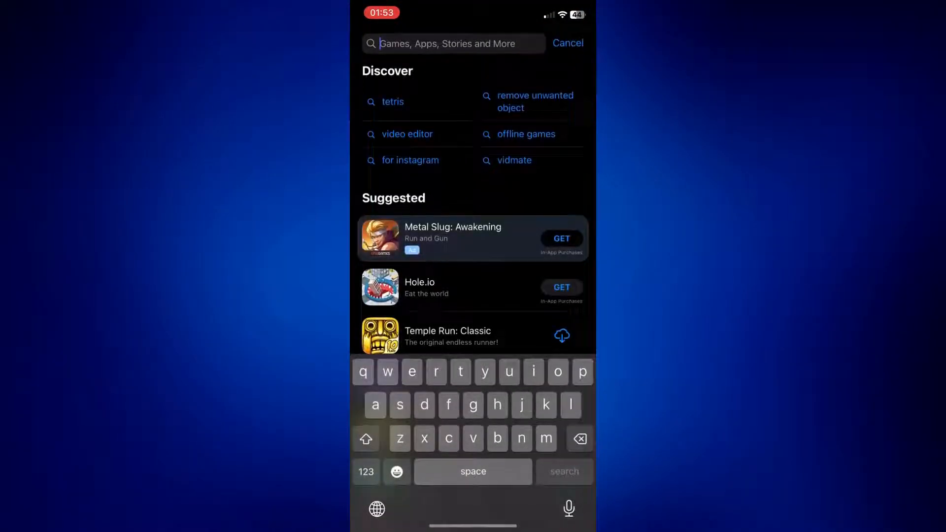
# - Search the App Store for 'garage band' and open the installed GarageBand
pyautogui.write('garage ba')
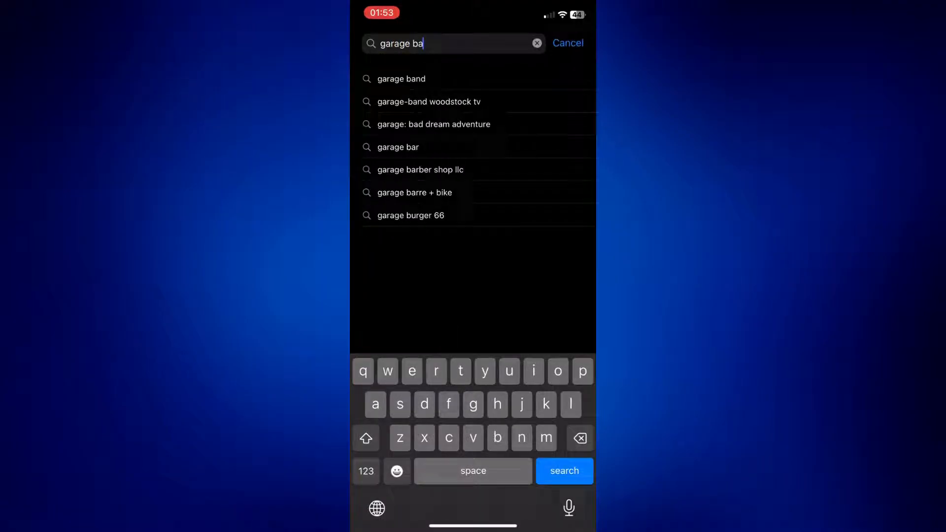
pyautogui.click(401, 79)
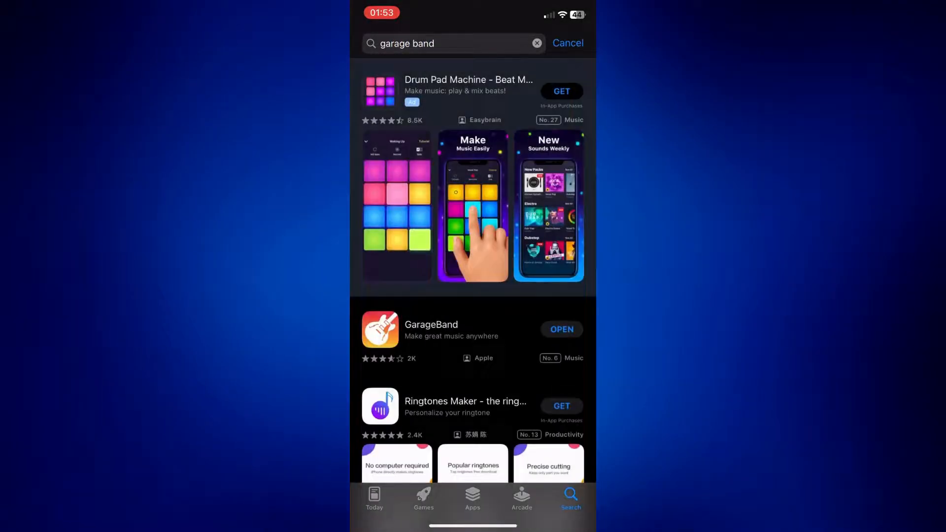
pyautogui.scroll(-3)
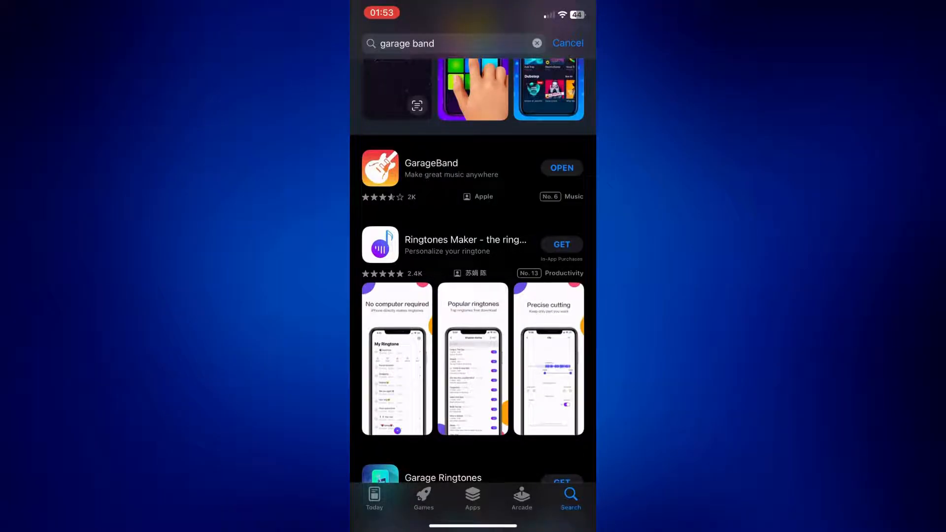
pyautogui.click(562, 168)
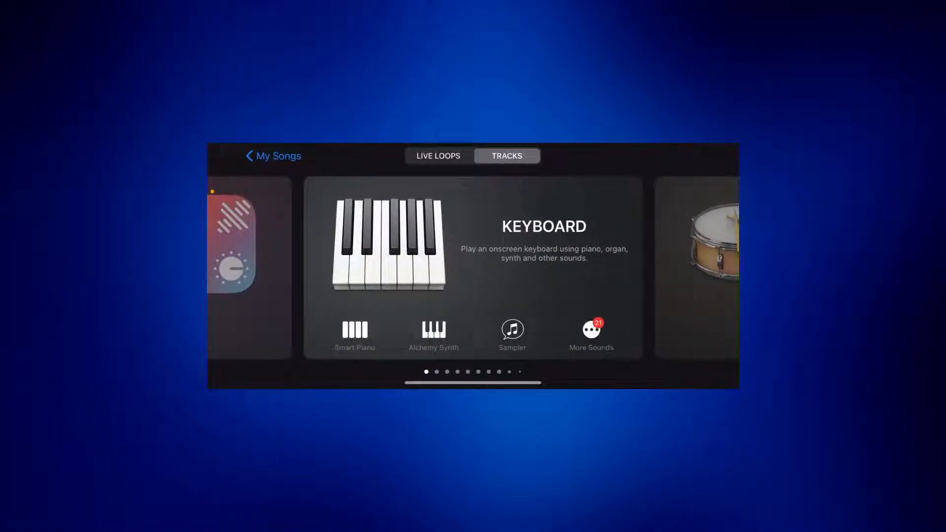
# - Start a new Keyboard song in Tracks view and open the Loop Browser
pyautogui.hscroll(-3)
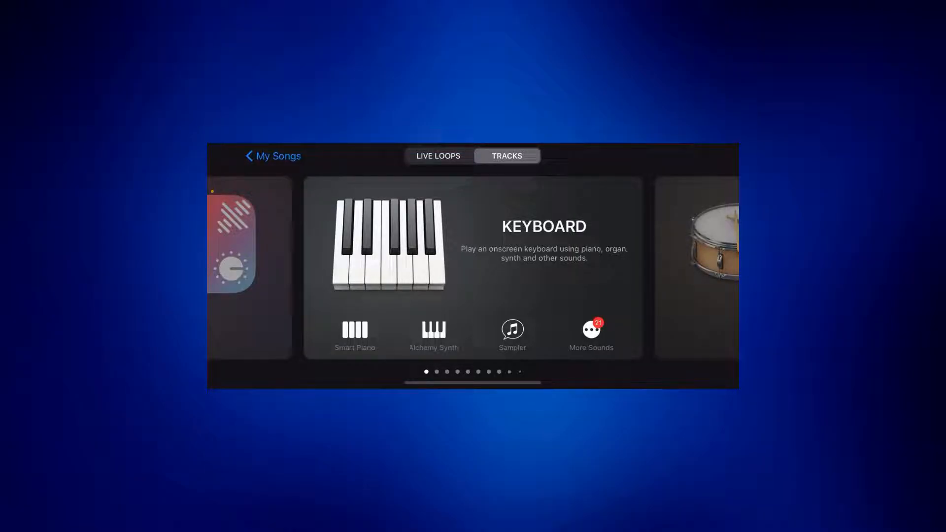
pyautogui.click(415, 241)
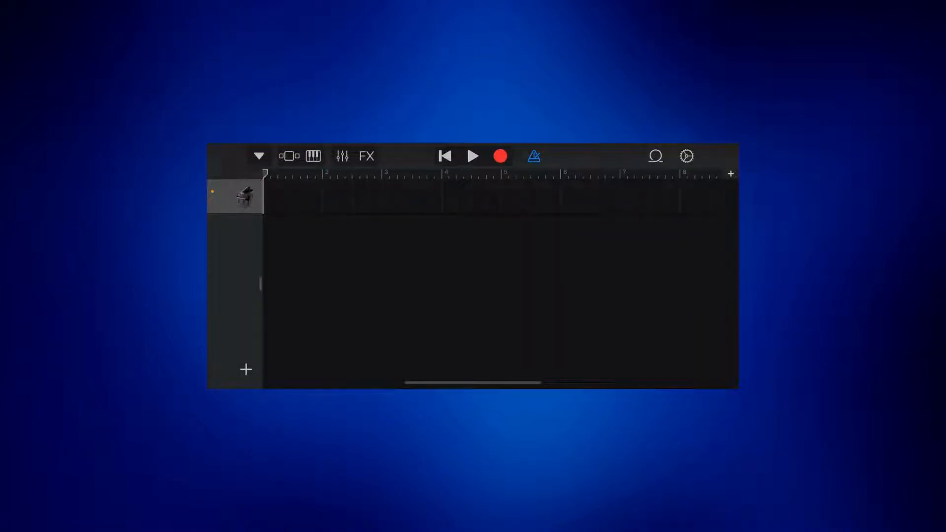
pyautogui.click(656, 156)
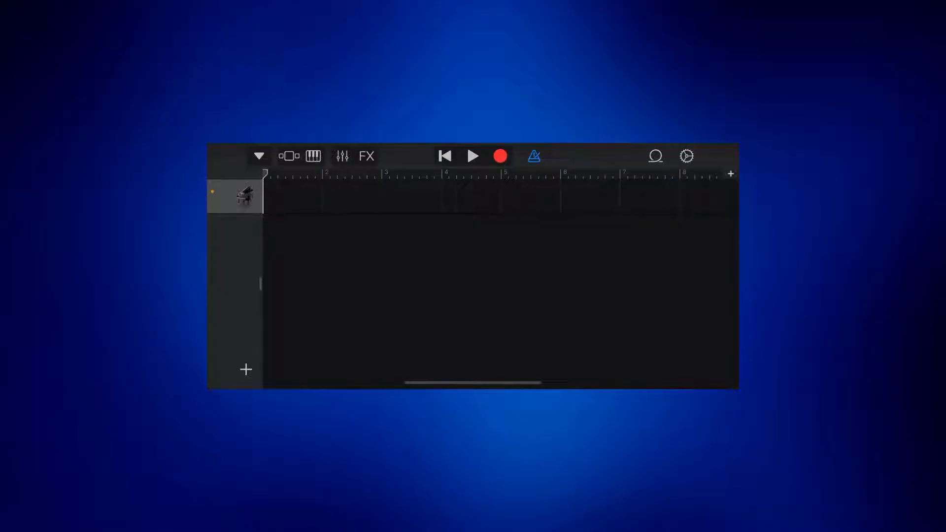
pyautogui.click(655, 156)
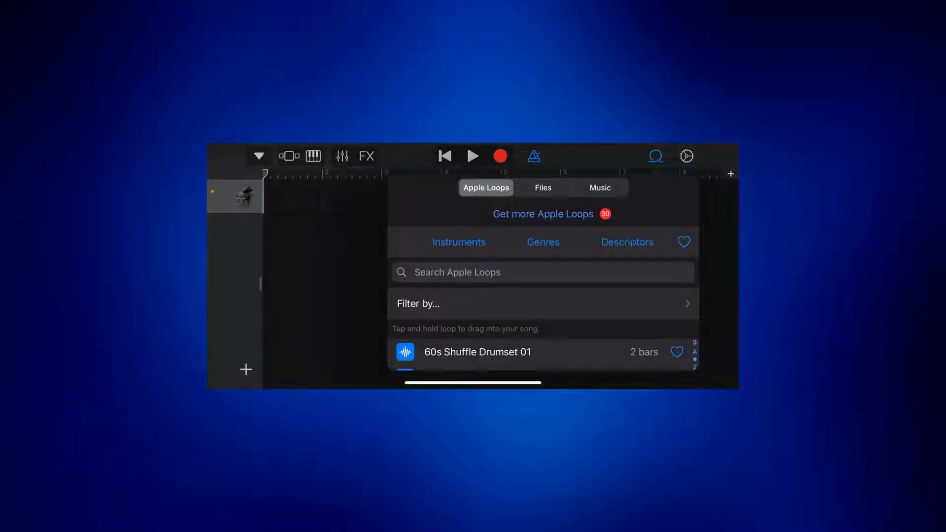
# - Browse Files for Cute Ringtone.m4a and drag it into Tracks view as an audio track
pyautogui.click(543, 188)
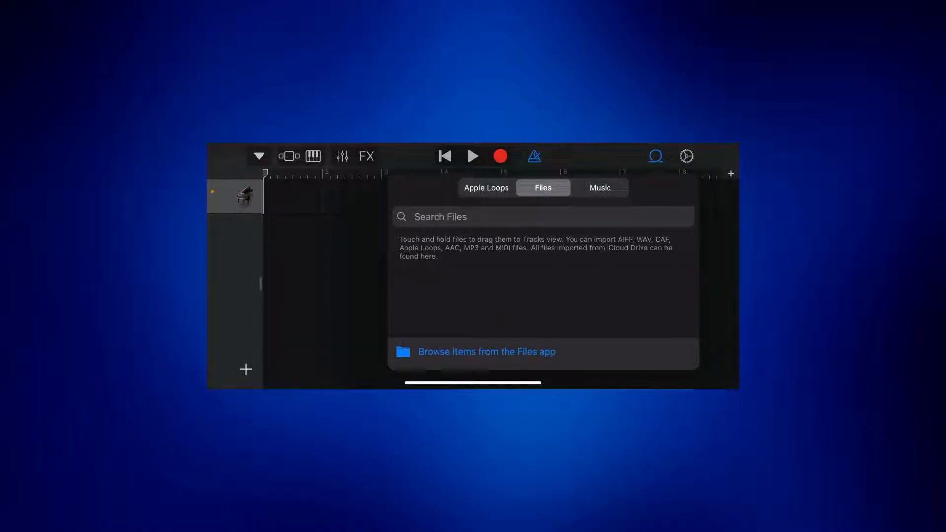
pyautogui.click(487, 352)
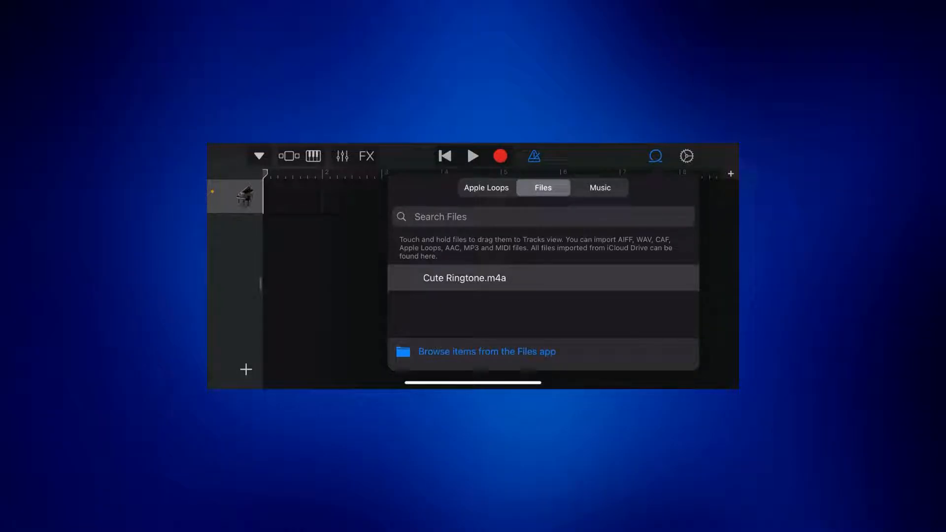
pyautogui.moveTo(464, 277); pyautogui.dragTo(589, 231)
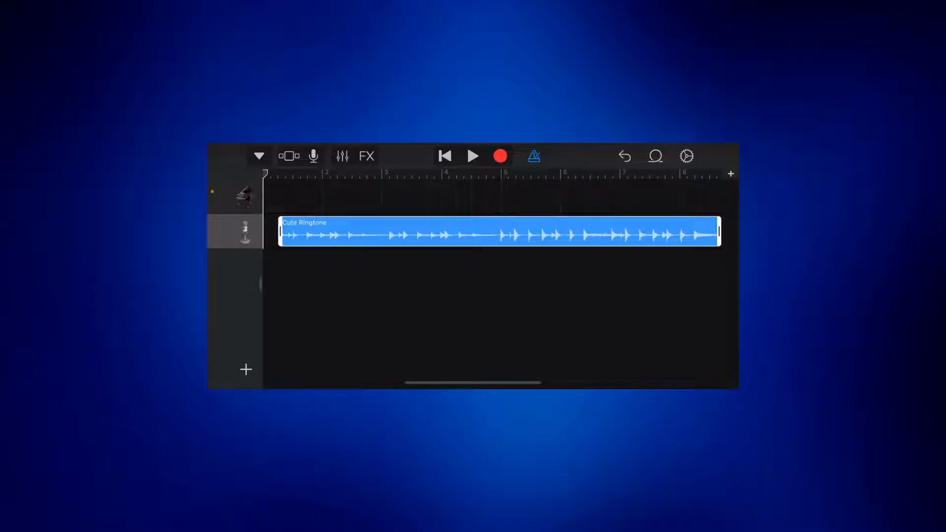
# - Move the Cute Ringtone region to the song's start and go back to Recents
pyautogui.click(494, 239)
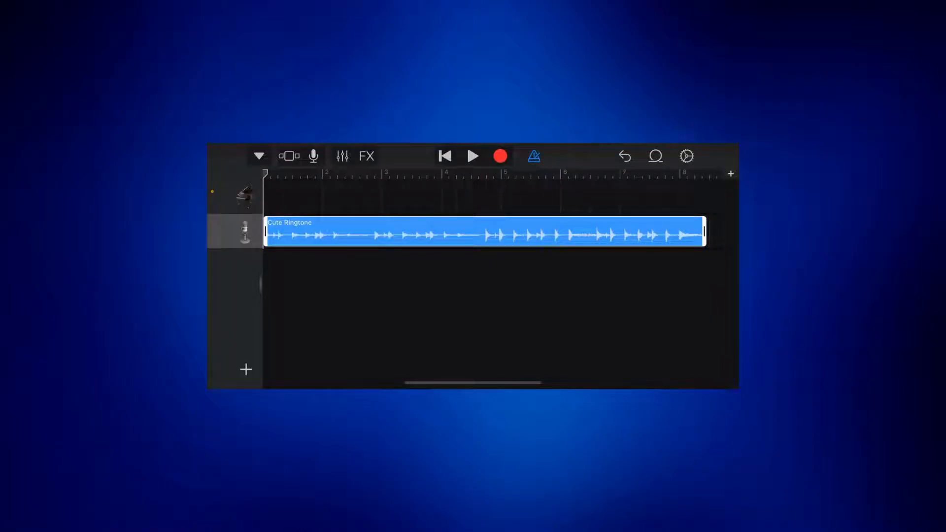
pyautogui.click(259, 156)
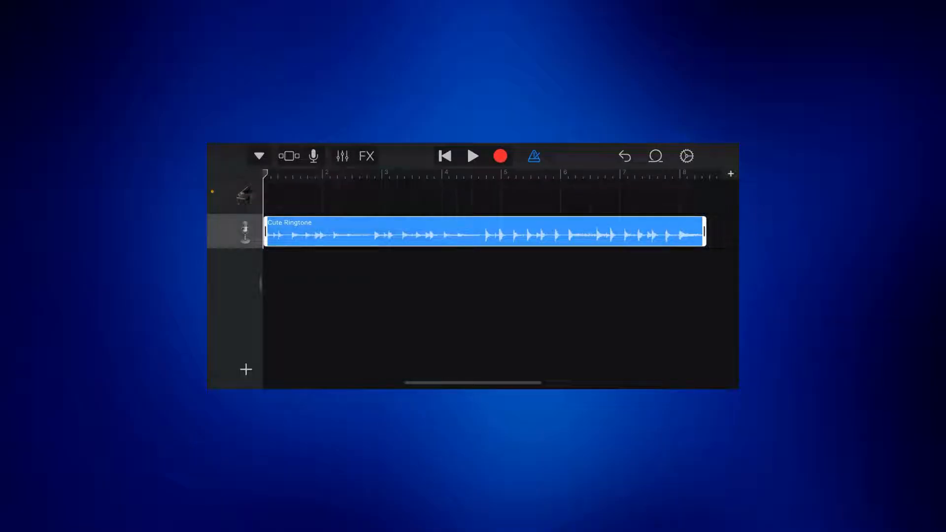
pyautogui.click(257, 157)
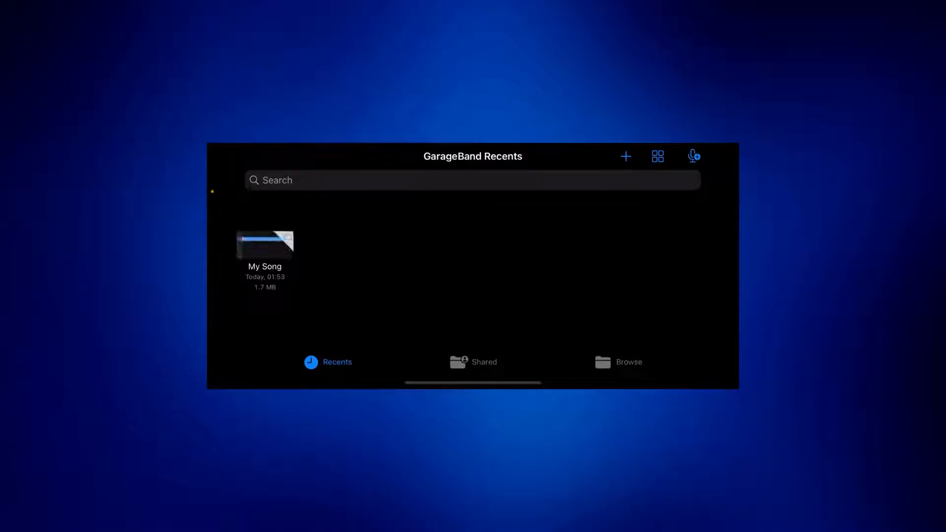
# - Use the My Song thumbnail's Rename option to name it 'Cute Ringtone'
pyautogui.rightClick(264, 245)
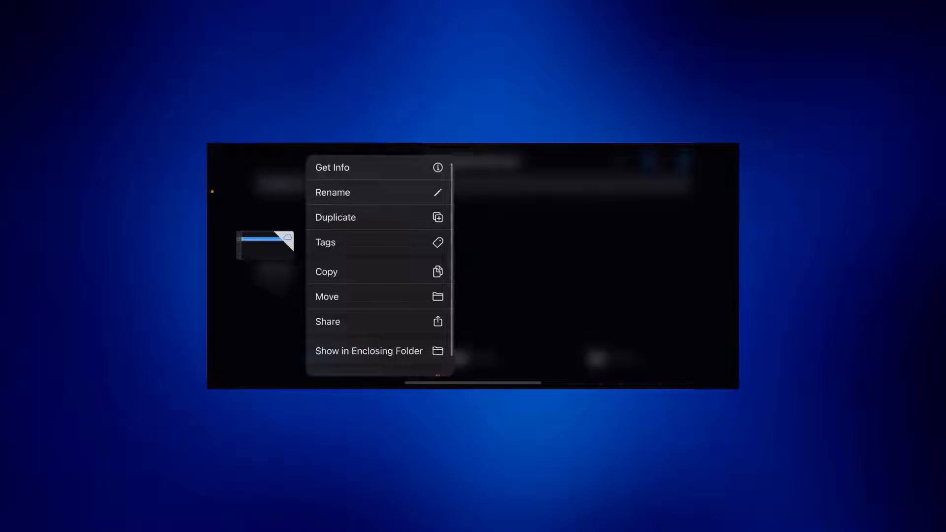
pyautogui.click(332, 192)
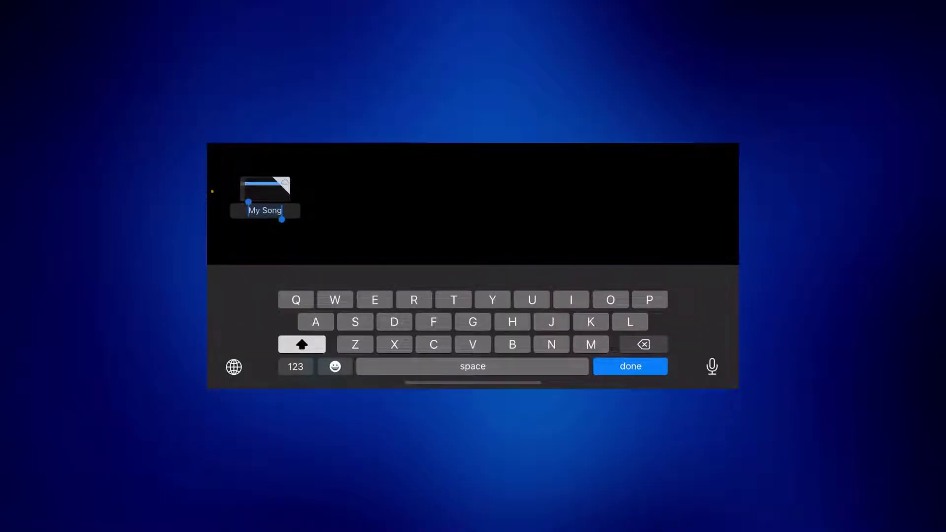
pyautogui.write('Cute')
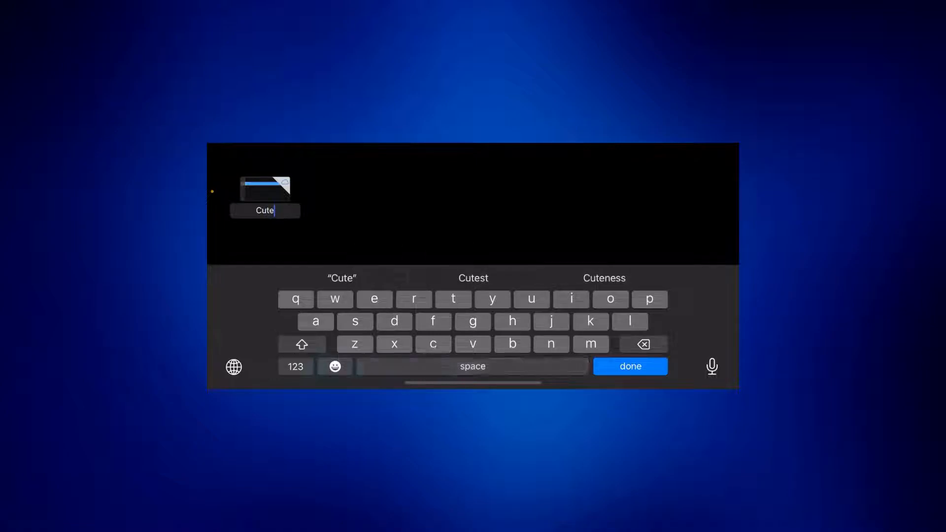
pyautogui.click(611, 299)
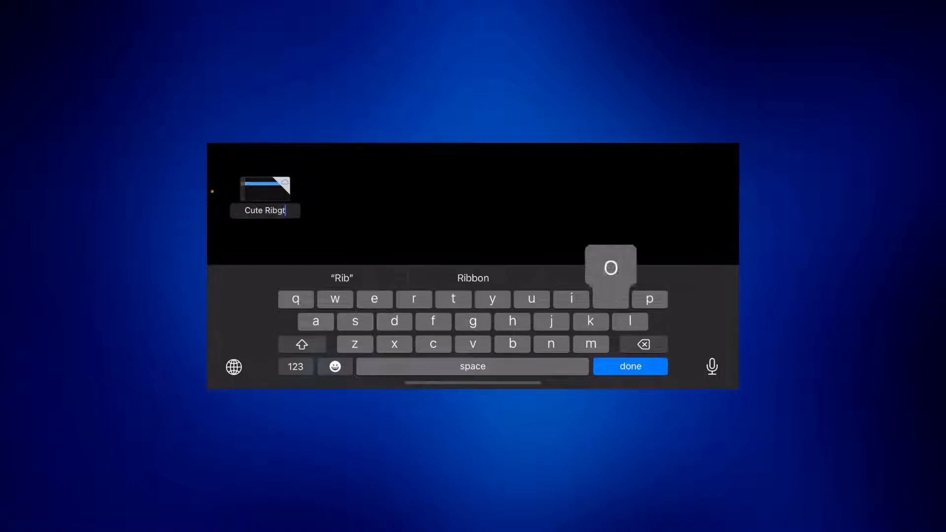
pyautogui.click(611, 299)
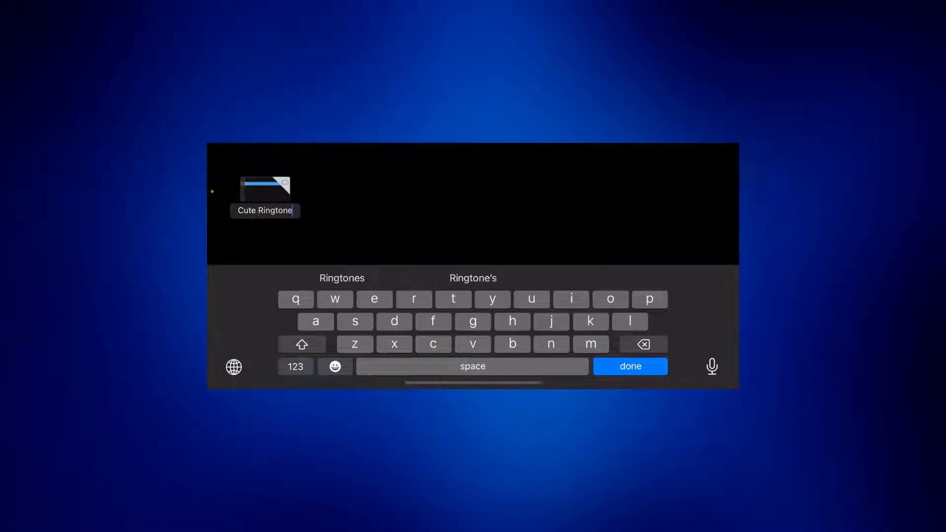
pyautogui.click(630, 366)
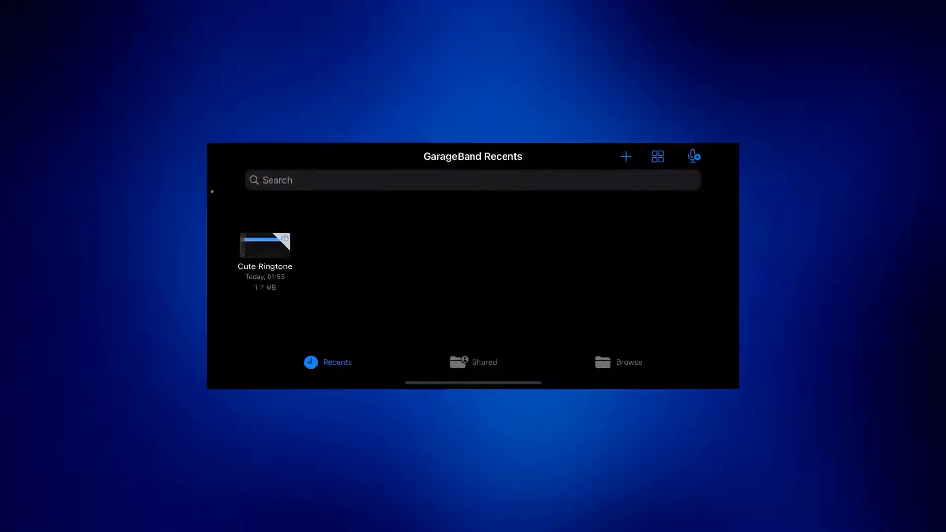
# - Share the project as a Ringtone named 'Cute Ringtone 5' and export it
pyautogui.rightClick(264, 245)
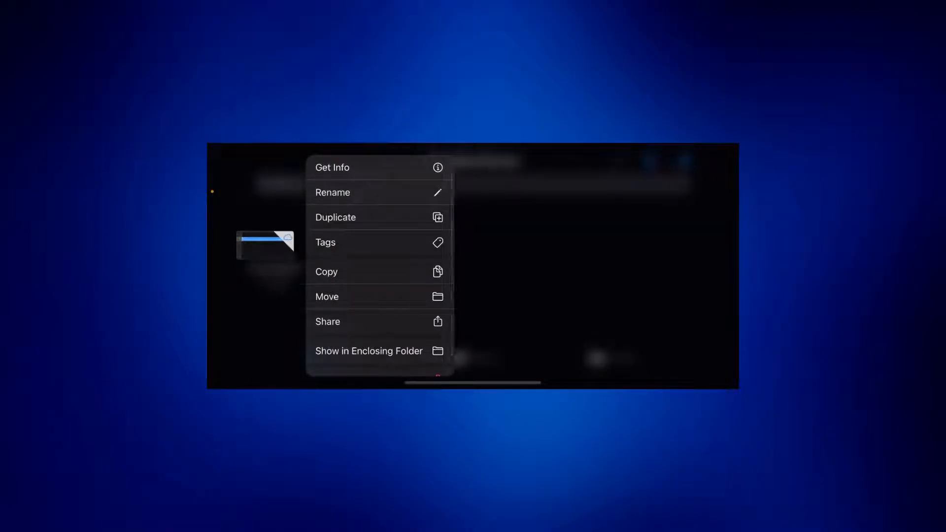
pyautogui.click(328, 321)
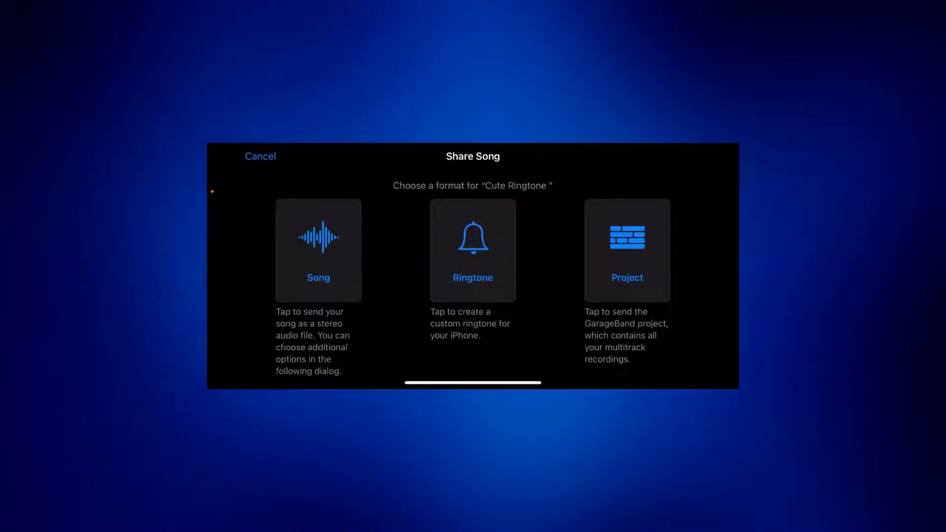
pyautogui.click(473, 251)
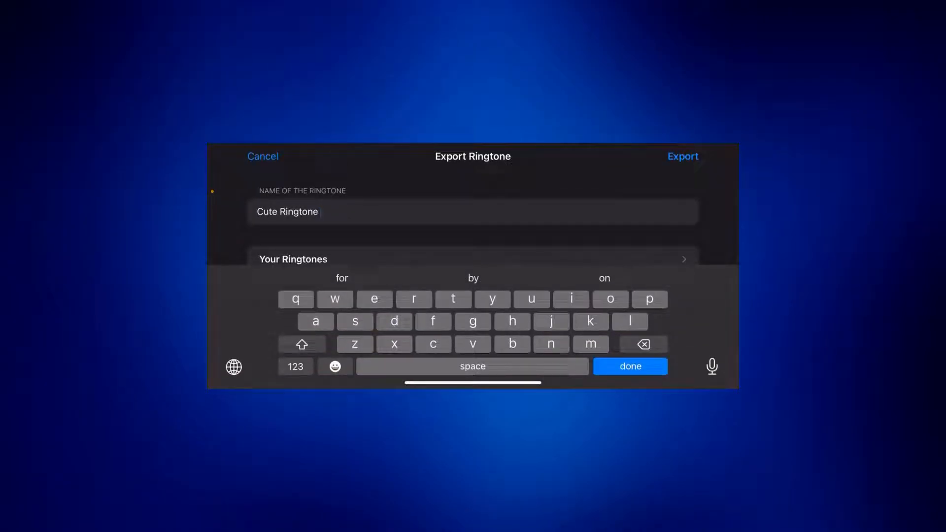
pyautogui.click(296, 367)
pyautogui.write(' 5')
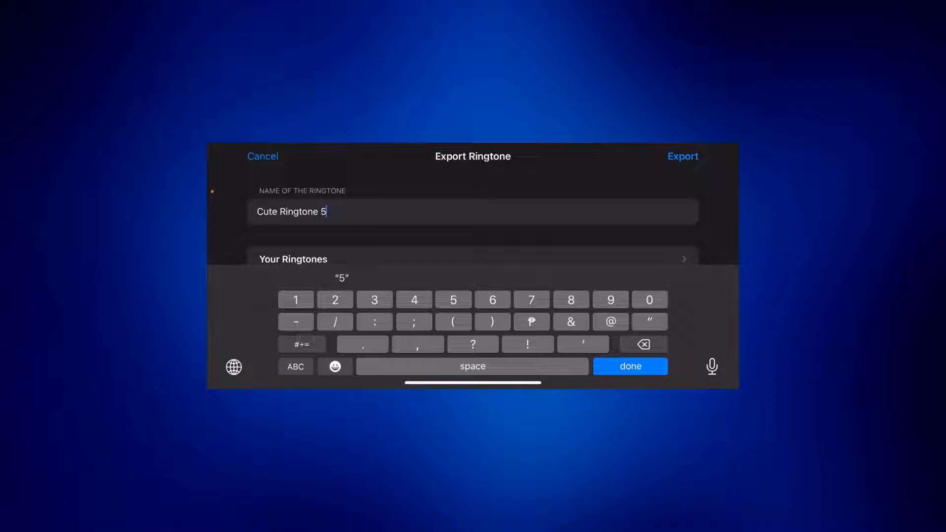
pyautogui.click(683, 156)
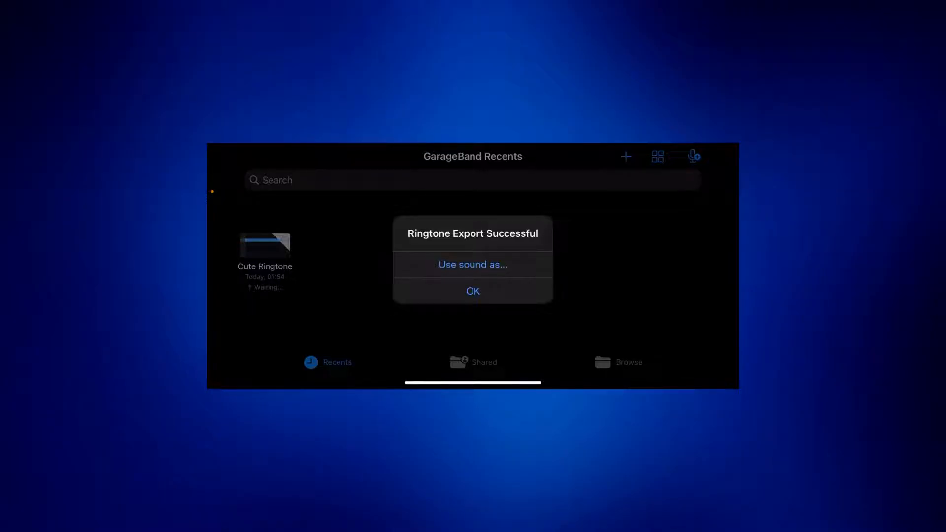
# - From the export alert, use Cute Ringtone 5 as the Standard Ringtone
pyautogui.click(473, 264)
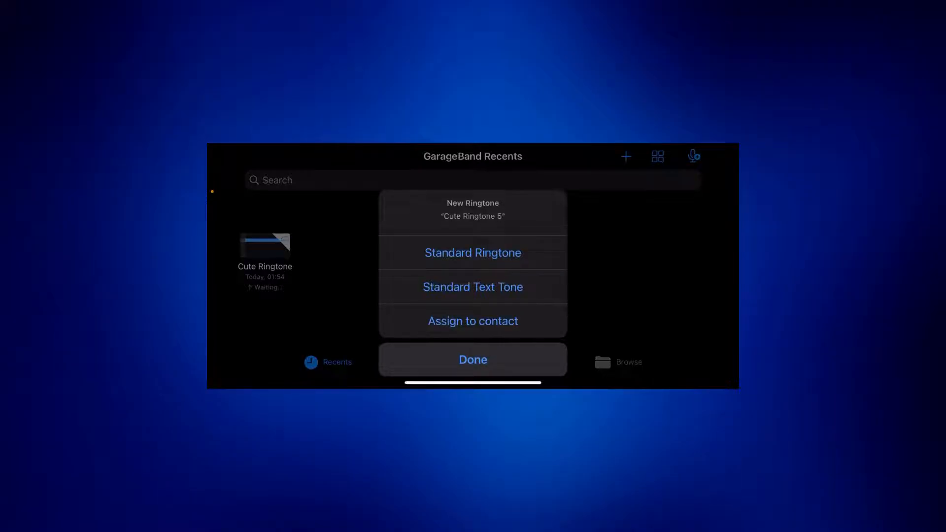
pyautogui.click(473, 359)
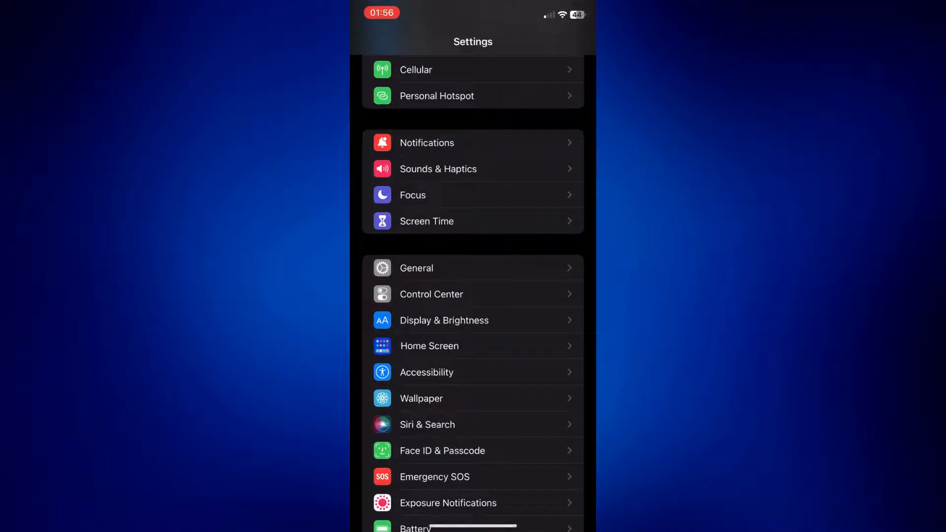
# - Open Sounds & Haptics in Settings to confirm Cute Ringtone 5 is the ringtone
pyautogui.click(438, 168)
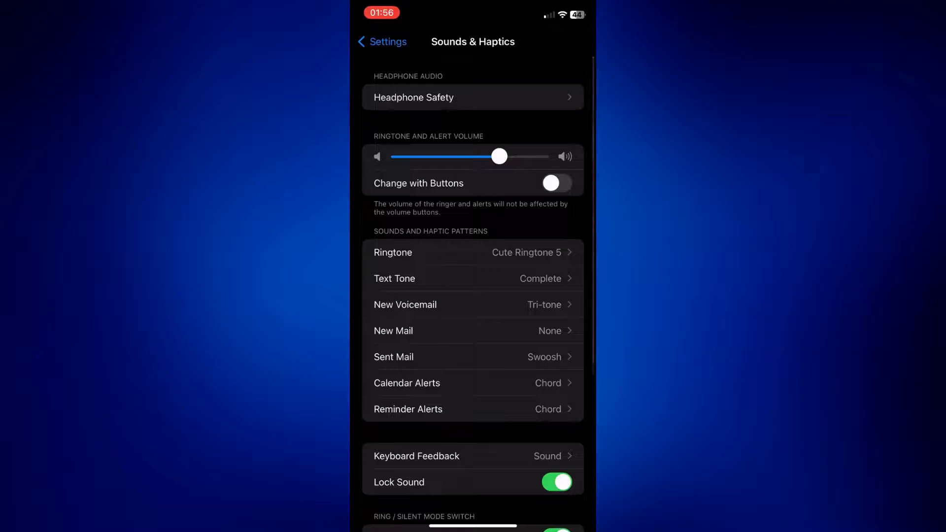